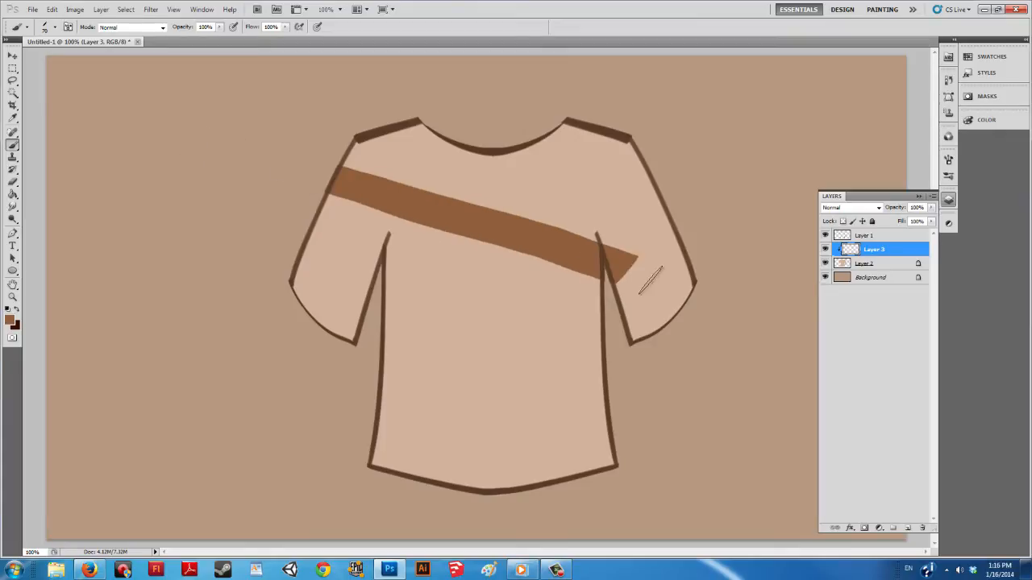
# Step: Close the finished T-shirt artwork so the workspace is empty
pyautogui.click(32, 10)
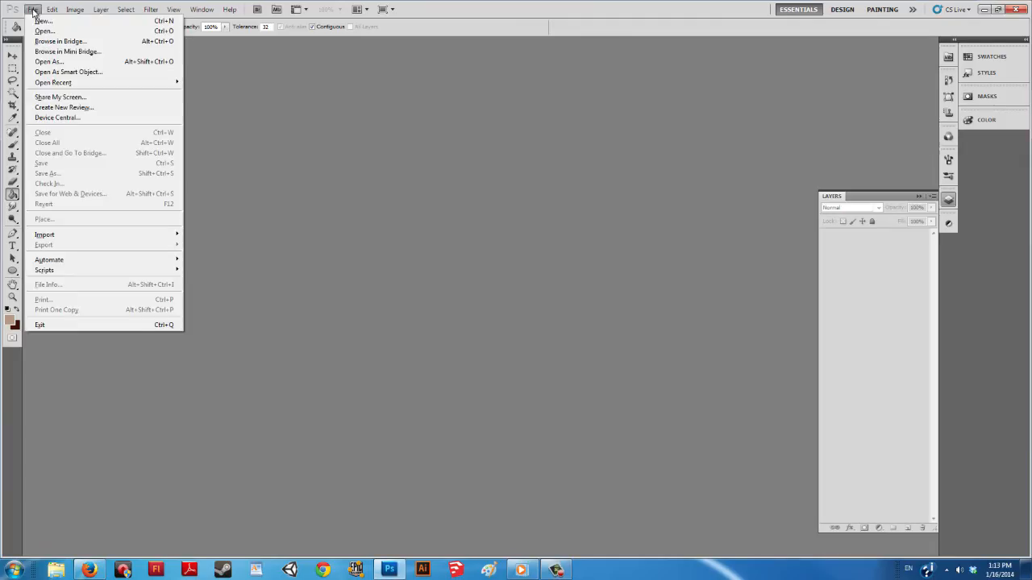
# Step: Create a new tan-background document and add an empty layer above it
pyautogui.click(43, 21)
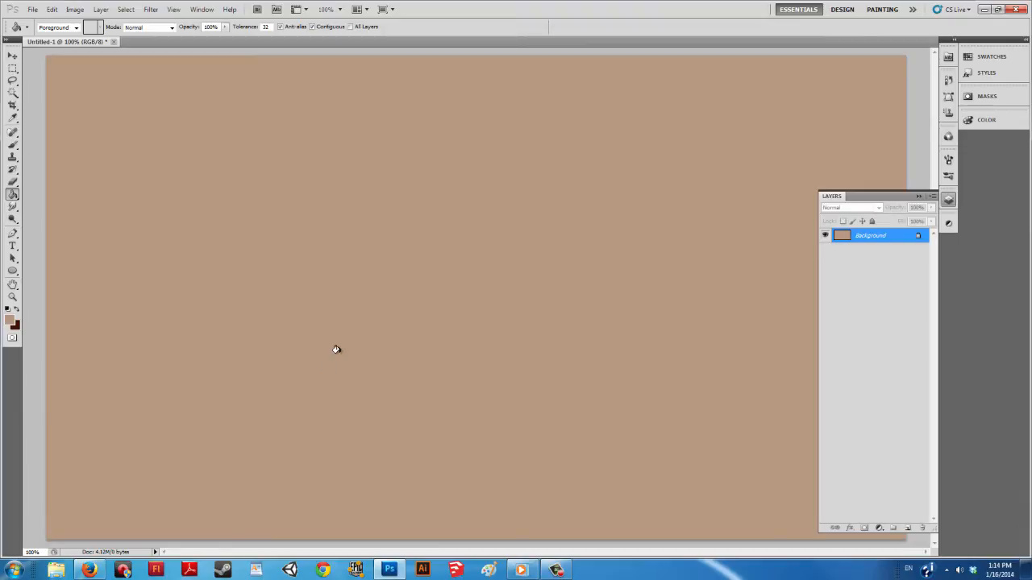
pyautogui.click(13, 145)
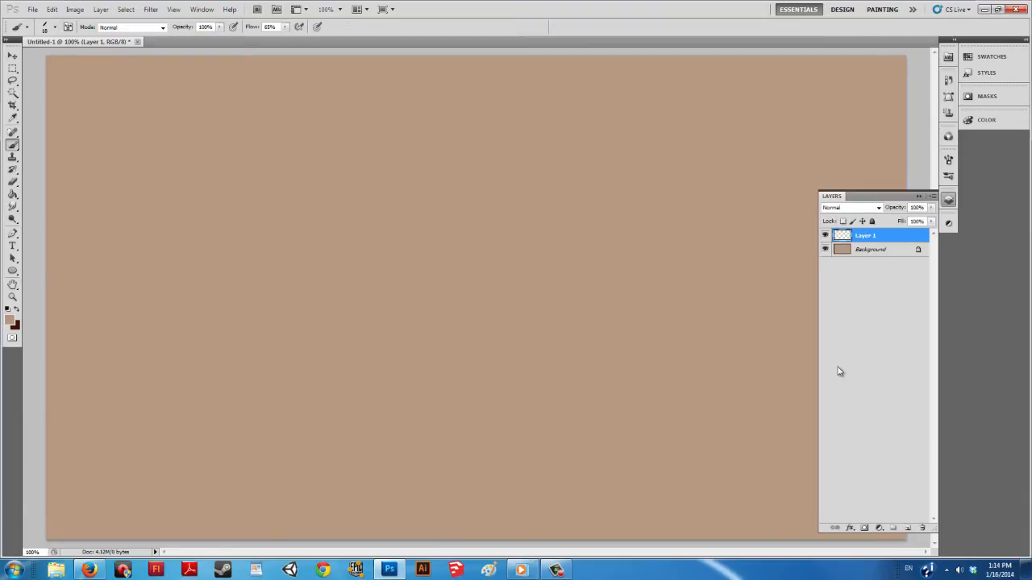
# Step: Brush the brown outline of the right half of a T-shirt onto Layer 1
pyautogui.moveTo(411, 191); pyautogui.dragTo(616, 412)
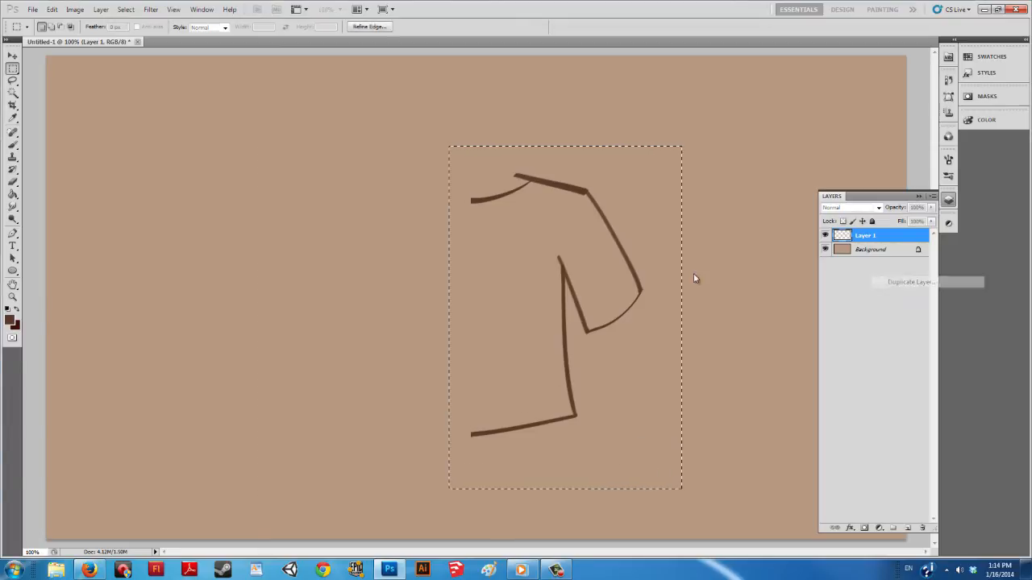
# Step: Duplicate the half-outline layer and flip the copy horizontally to complete a symmetrical T-shirt
pyautogui.click(911, 280)
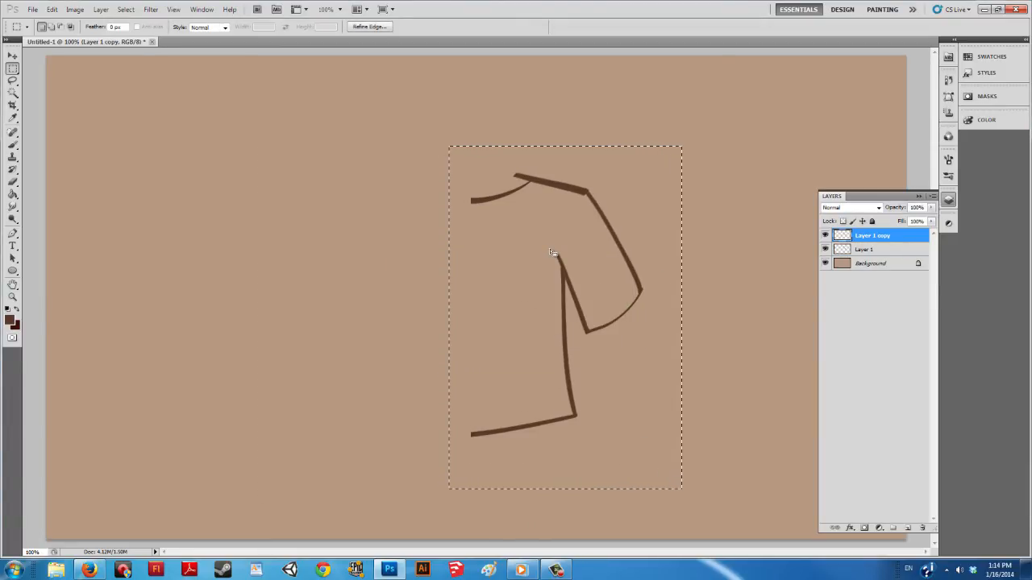
pyautogui.rightClick(551, 251)
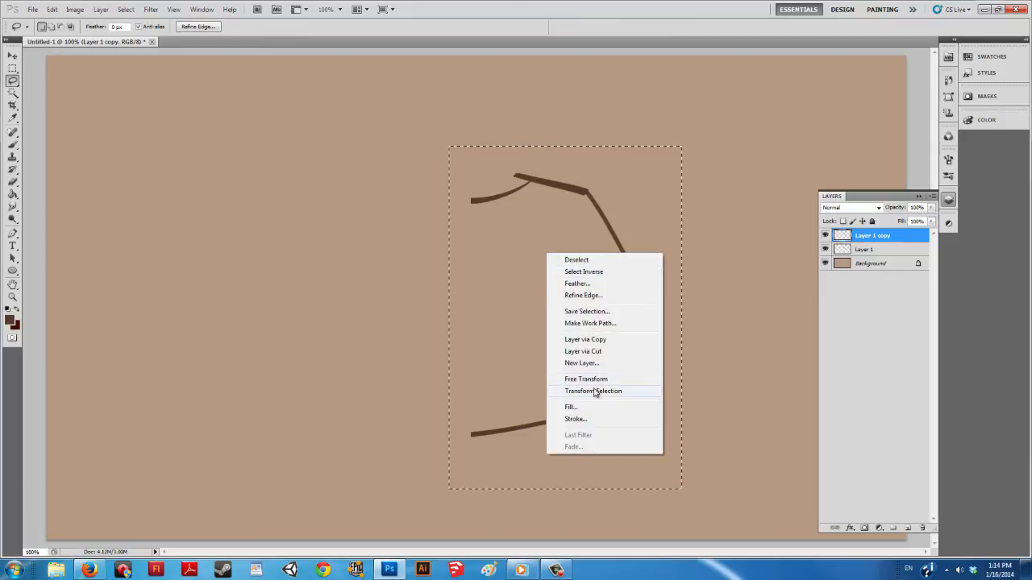
pyautogui.click(587, 379)
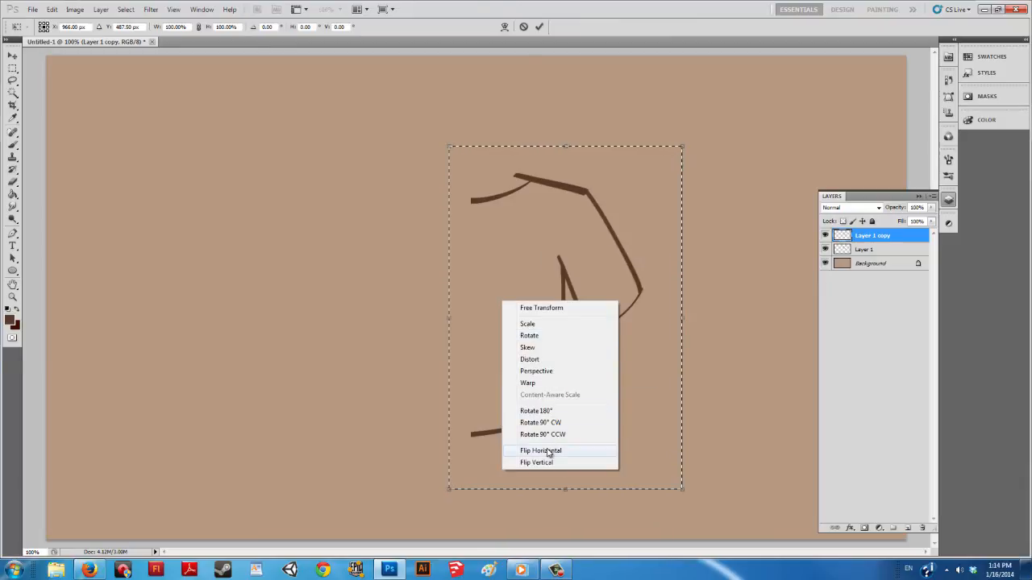
pyautogui.click(541, 452)
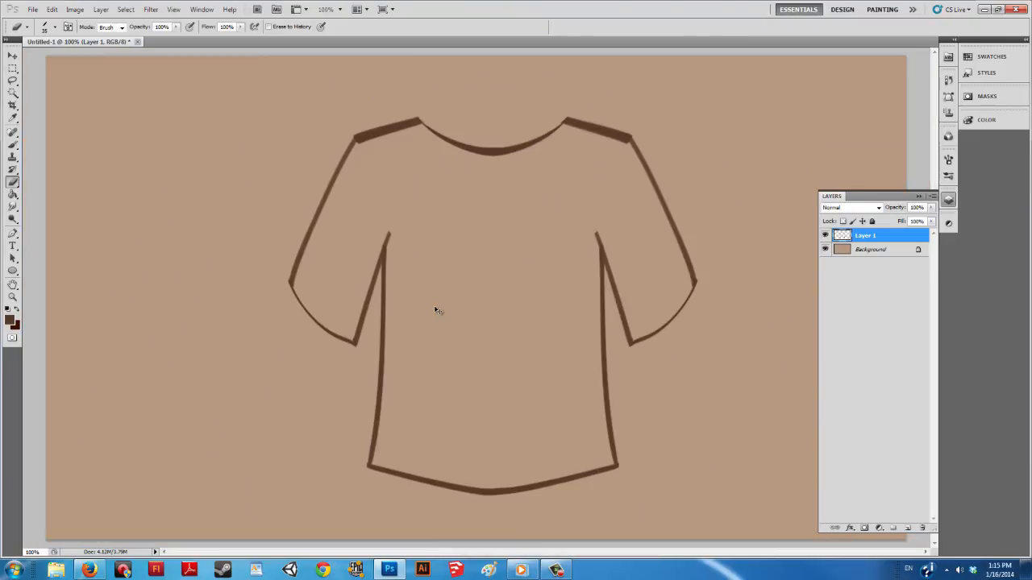
pyautogui.moveTo(250, 170)
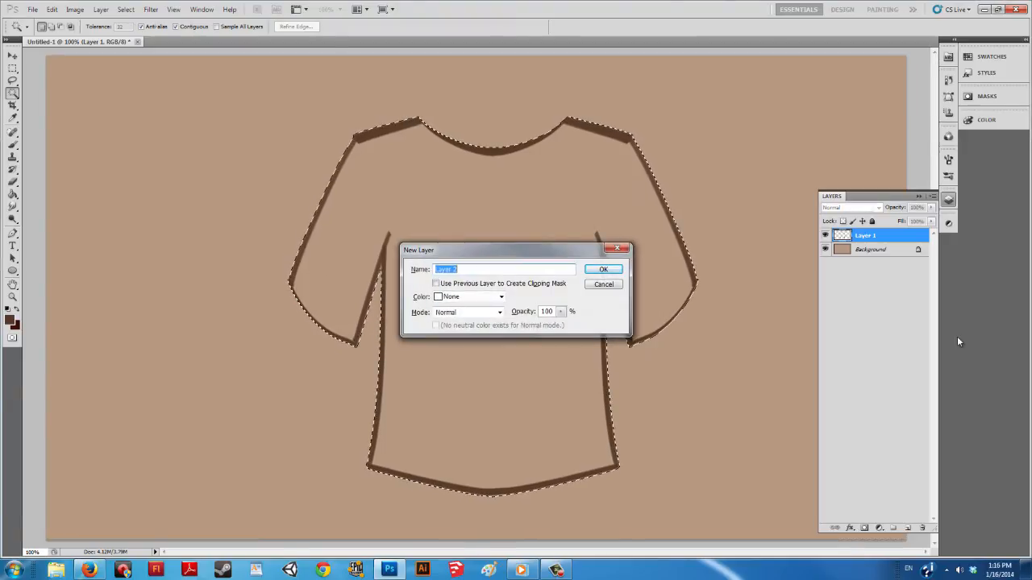
# Step: Create a new fill layer and choose a light tan foreground colour for the T-shirt interior
pyautogui.click(603, 268)
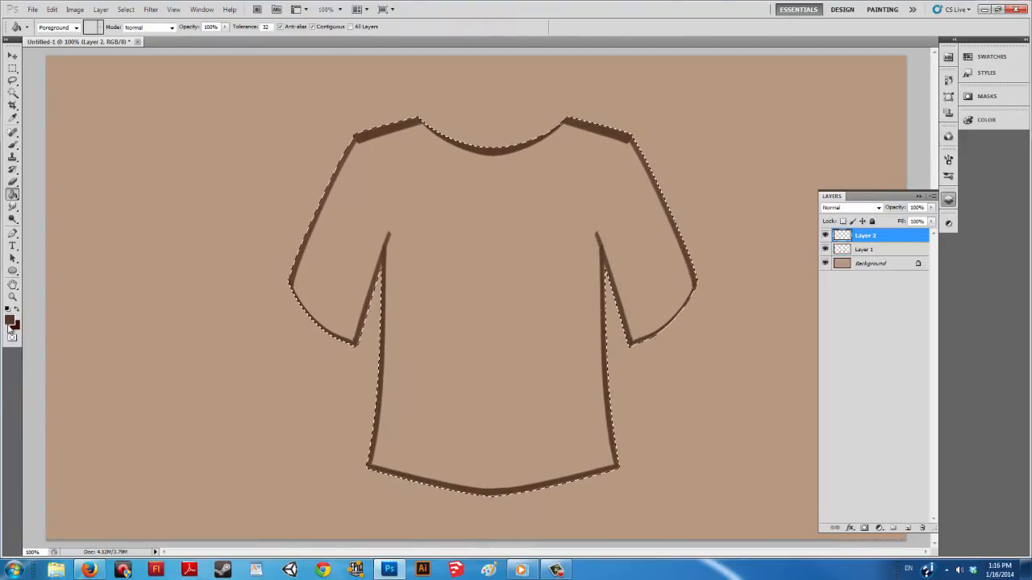
pyautogui.click(13, 319)
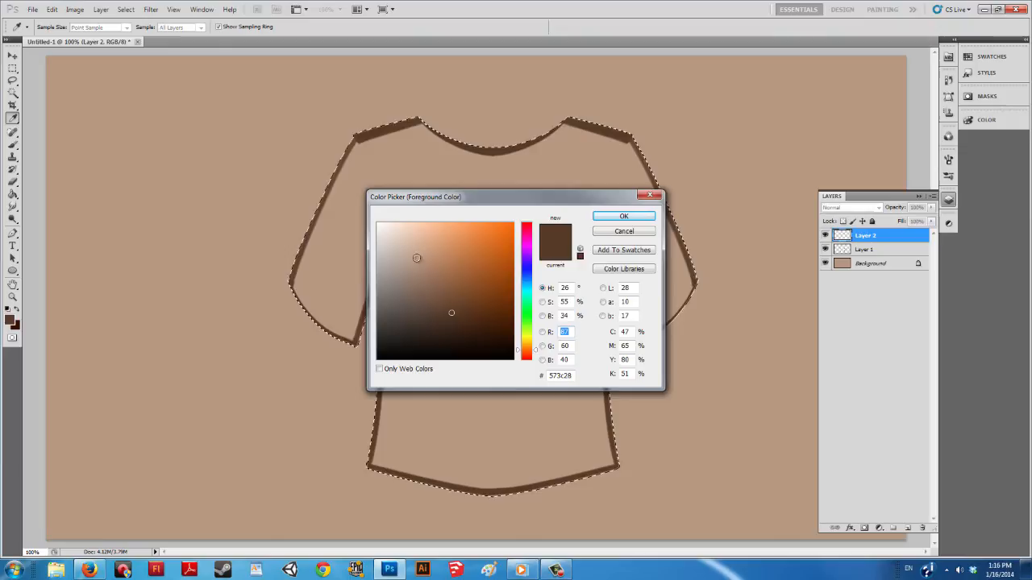
pyautogui.click(622, 216)
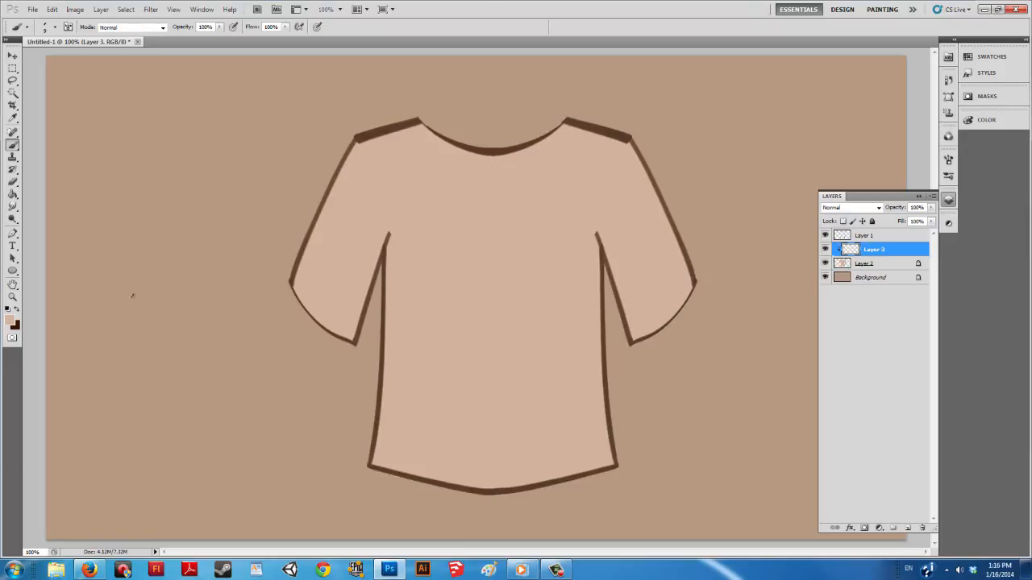
# Step: Pick a brown colour and brush a diagonal stripe across the T-shirt's chest on the clipped layer
pyautogui.click(11, 319)
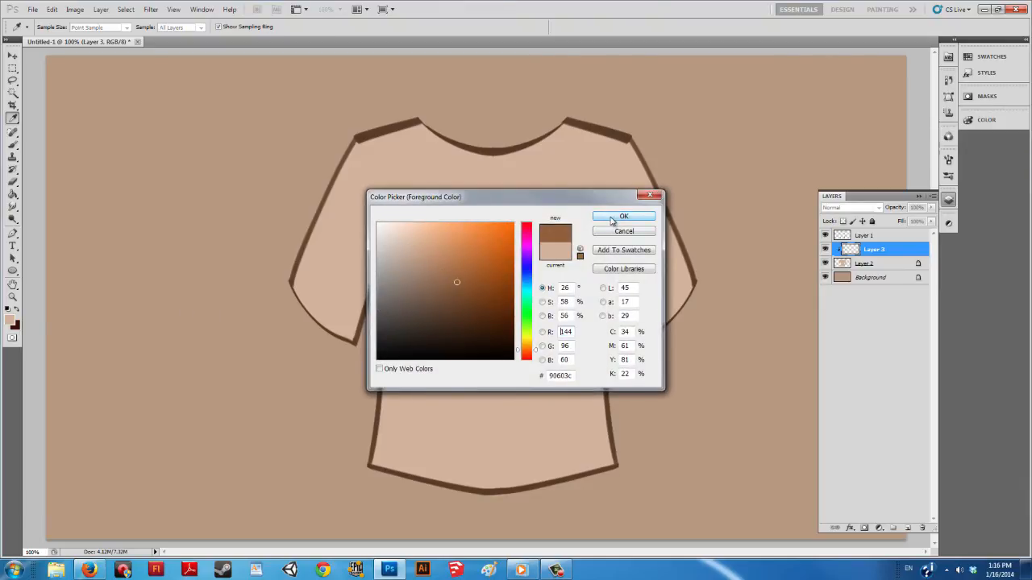
pyautogui.click(624, 216)
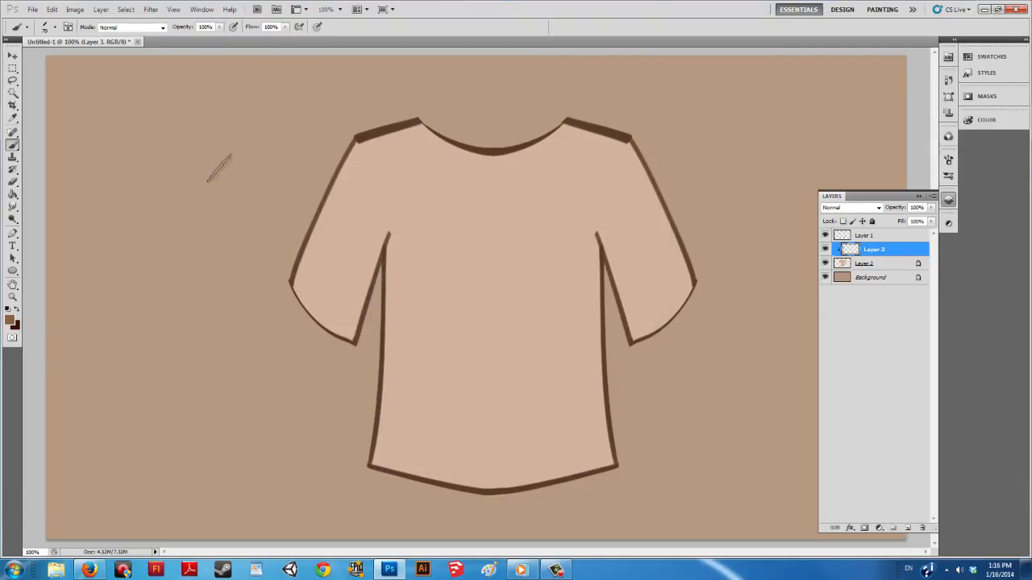
pyautogui.moveTo(338, 177); pyautogui.dragTo(637, 274)
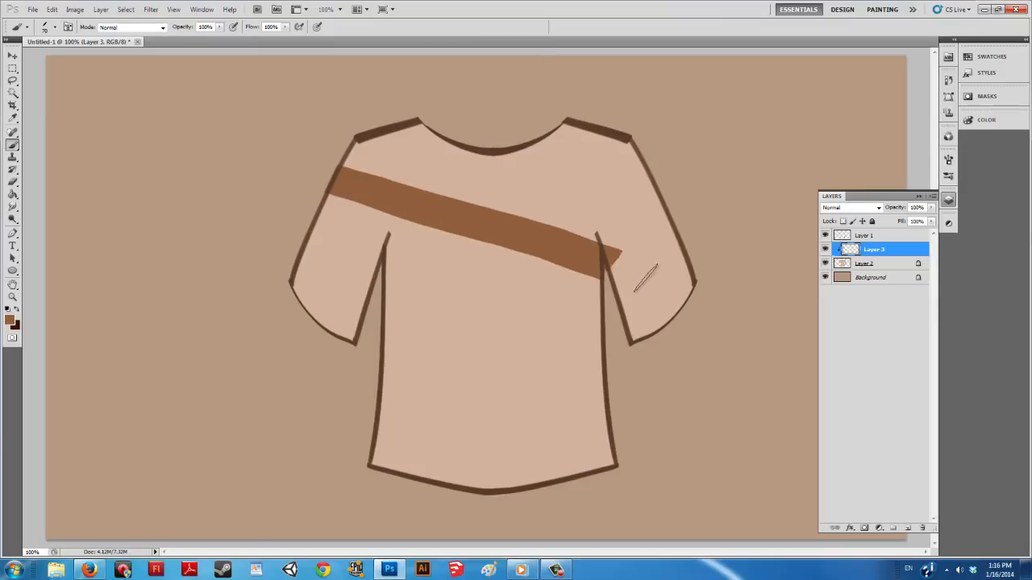